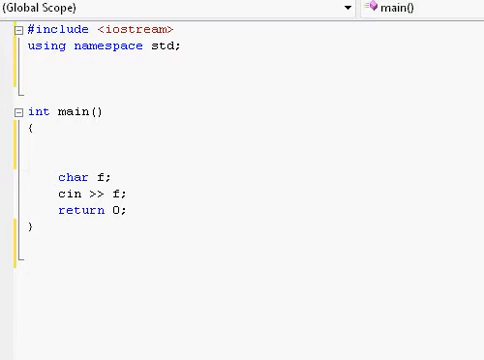
- Declare int x; on its own line at the start of main above char f
{"action": "type", "text": "int x;"}
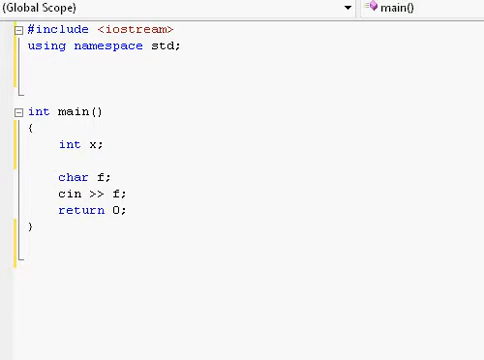
{"action": "left_click", "coordinate": [104, 144]}
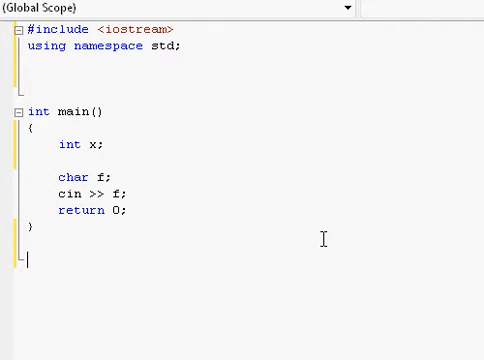
{"action": "mouse_move", "coordinate": [130, 300]}
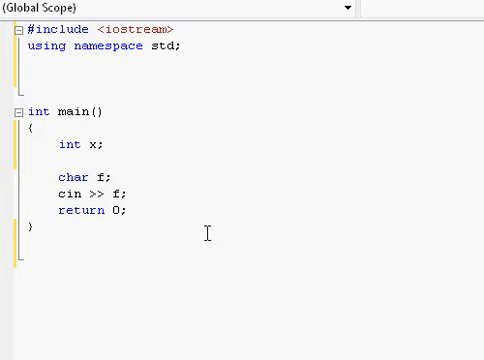
- Add an empty function void other() with braces below main
{"action": "type", "text": "void other()"}
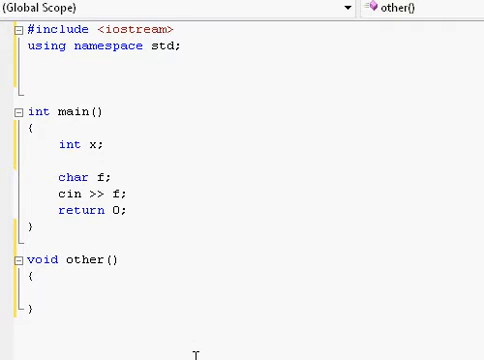
- Remove int x and other(), starting an int pointer declaration in main
{"action": "left_click", "coordinate": [38, 312]}
{"action": "type", "text": "int * createInt();"}
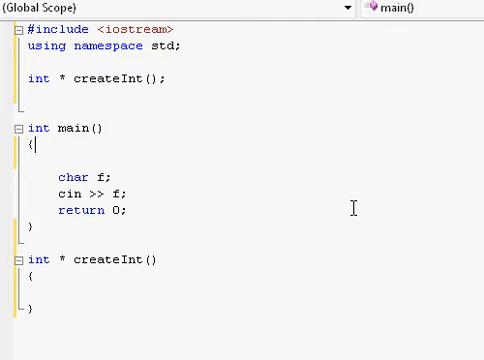
{"action": "mouse_move", "coordinate": [374, 272]}
{"action": "type", "text": "int *"}
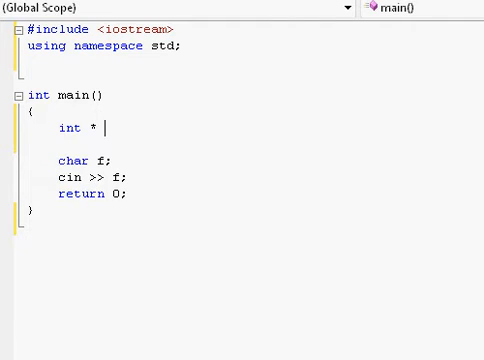
{"action": "type", "text": "ptr;"}
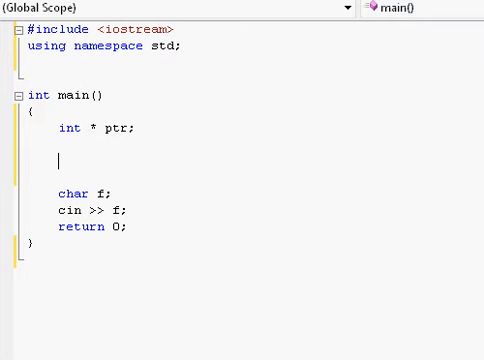
{"action": "type", "text": "new"}
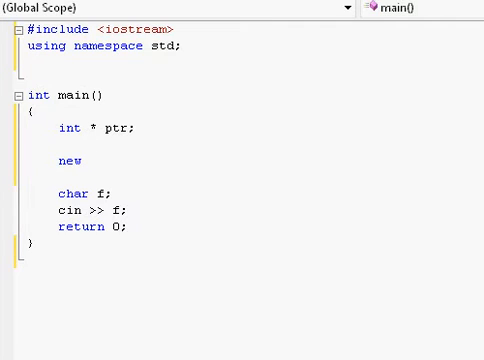
{"action": "left_click", "coordinate": [96, 160]}
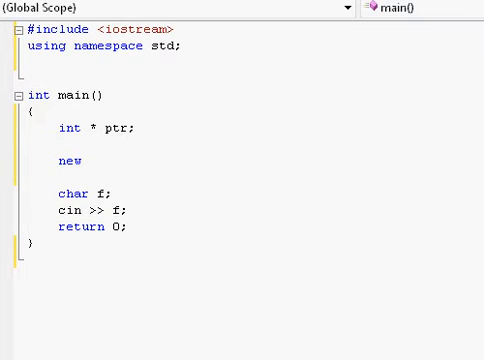
{"action": "left_click", "coordinate": [90, 160]}
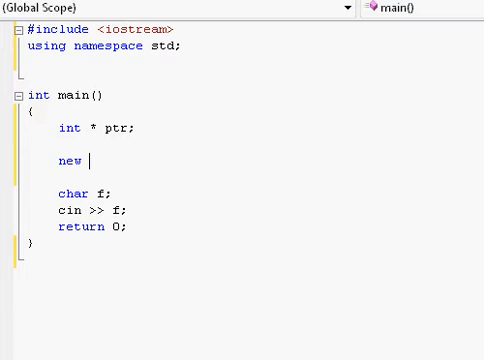
{"action": "type", "text": "int;"}
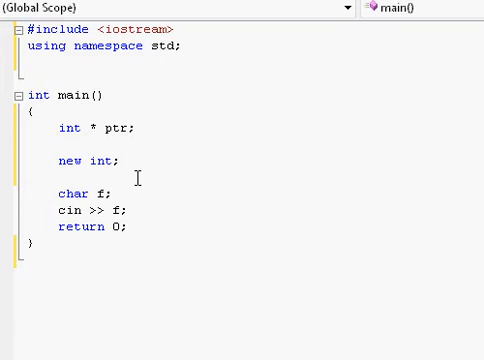
{"action": "left_click", "coordinate": [116, 160]}
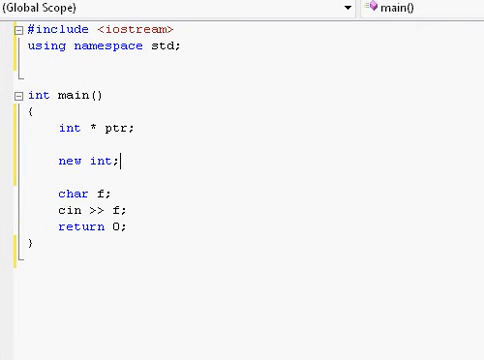
{"action": "mouse_move", "coordinate": [286, 238]}
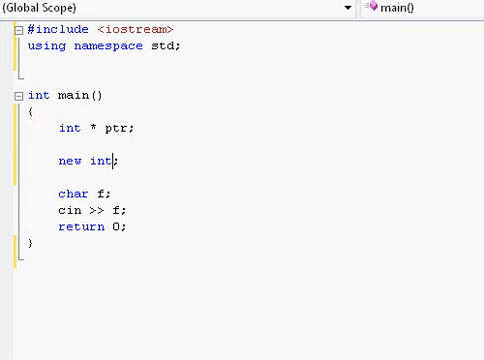
{"action": "type", "text": "x"}
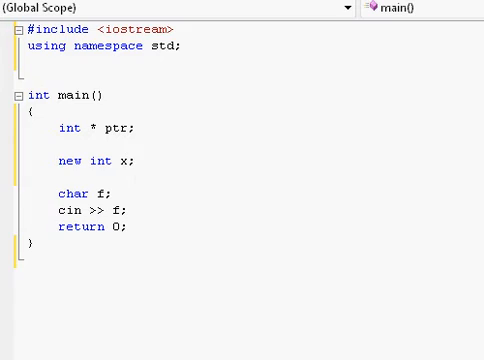
{"action": "key", "text": "BackSpace"}
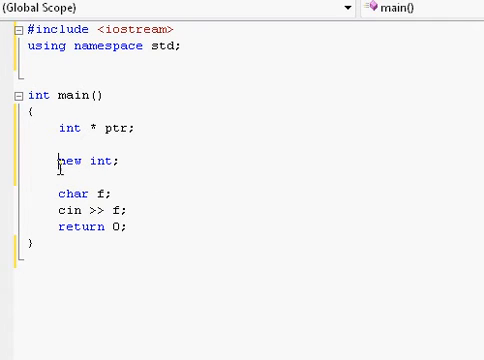
{"action": "mouse_move", "coordinate": [178, 228]}
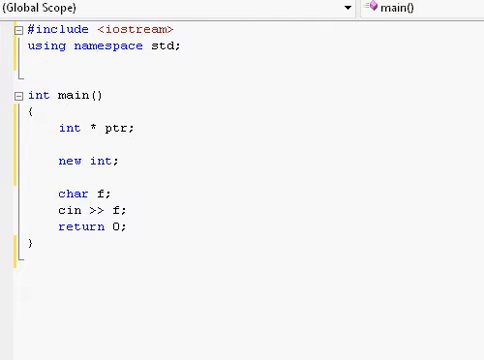
- End main with return 0; below cin >> f, keeping the bare new int line
{"action": "left_click", "coordinate": [98, 192]}
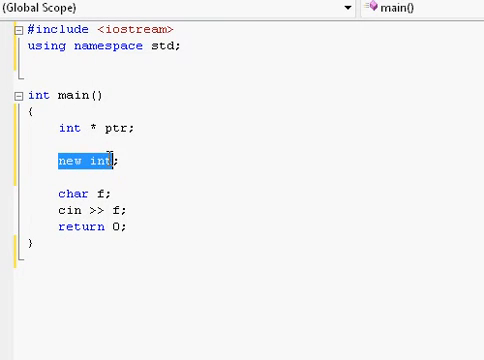
{"action": "left_click", "coordinate": [120, 160]}
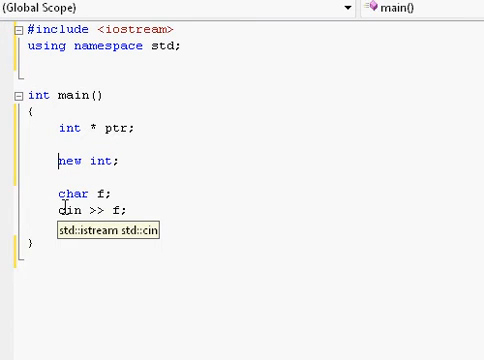
{"action": "type", "text": "return 0;"}
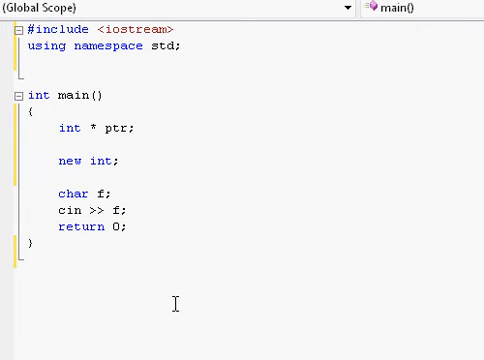
{"action": "mouse_move", "coordinate": [422, 296]}
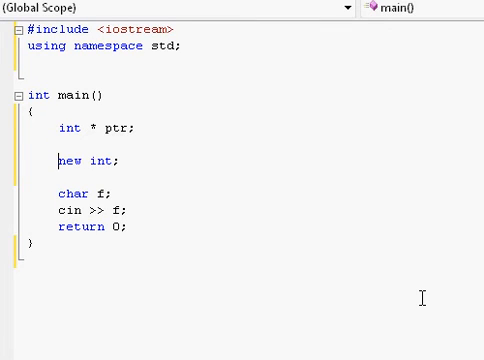
- Assign the allocation to the pointer so the line reads ptr = new int;
{"action": "type", "text": "ptr ="}
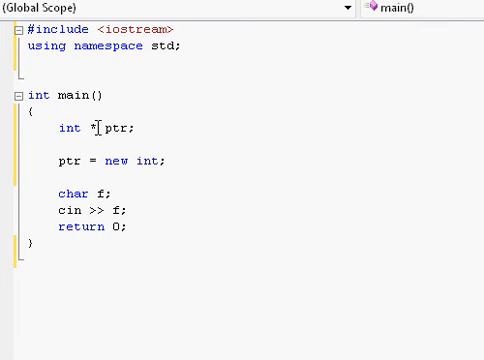
{"action": "mouse_move", "coordinate": [64, 136]}
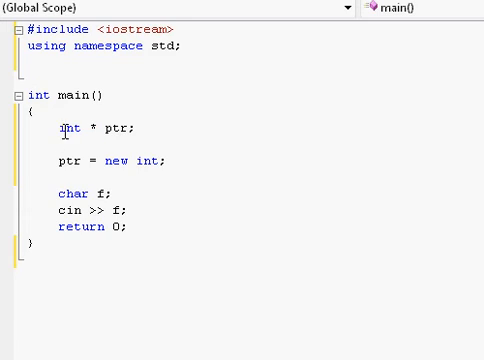
{"action": "double_click", "coordinate": [118, 128]}
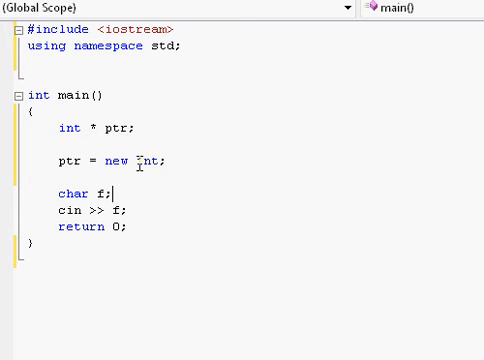
{"action": "double_click", "coordinate": [152, 160]}
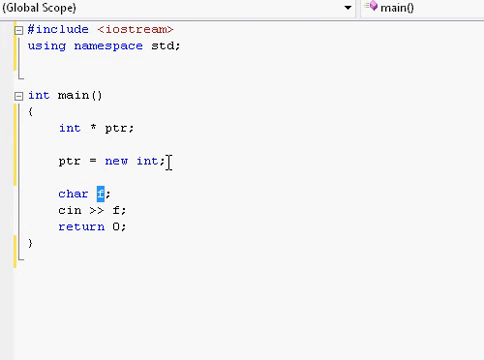
{"action": "double_click", "coordinate": [148, 160]}
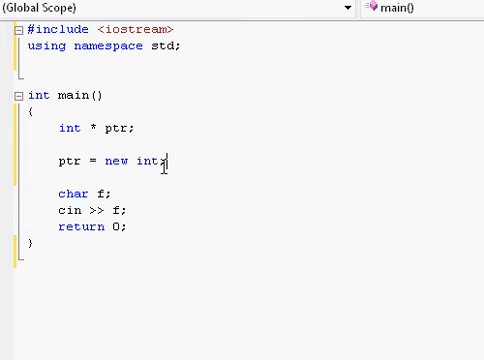
{"action": "double_click", "coordinate": [116, 160]}
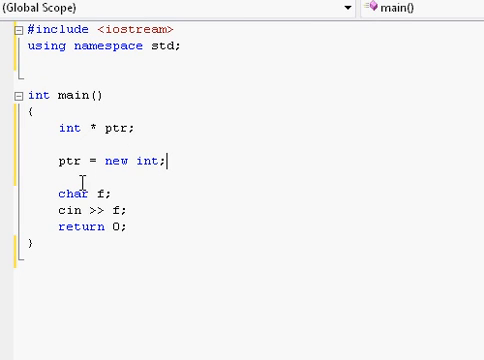
{"action": "double_click", "coordinate": [64, 160]}
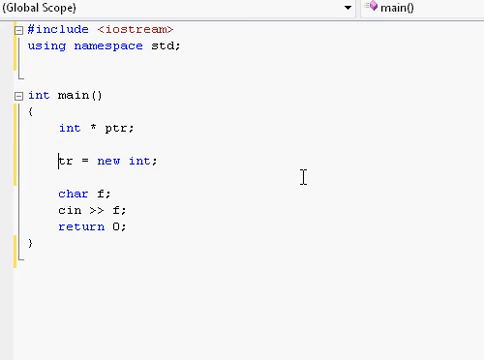
- Join declaration and allocation into one line: int * ptr = new int;
{"action": "key", "text": "Backspace"}
{"action": "type", "text": "p"}
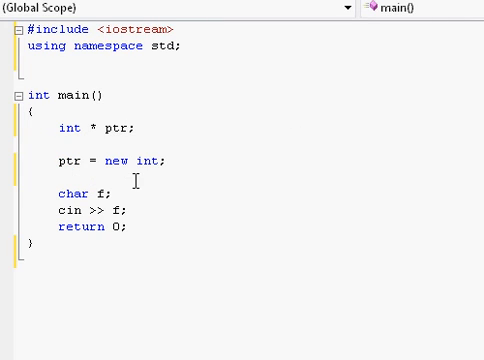
{"action": "double_click", "coordinate": [116, 128]}
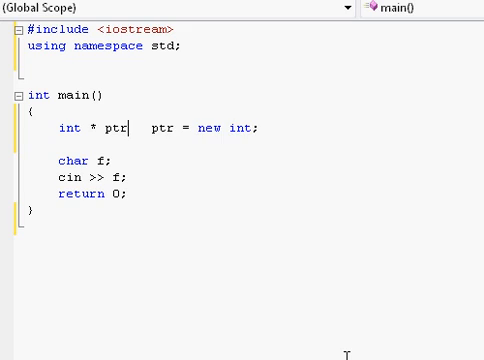
{"action": "key", "text": "Delete"}
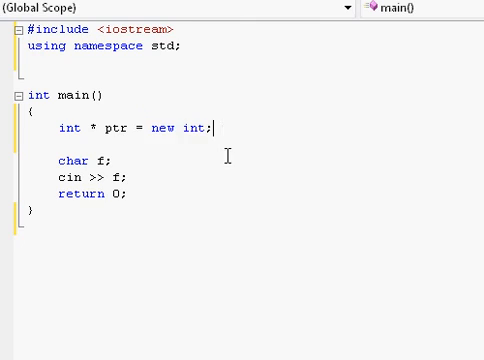
{"action": "mouse_move", "coordinate": [438, 264]}
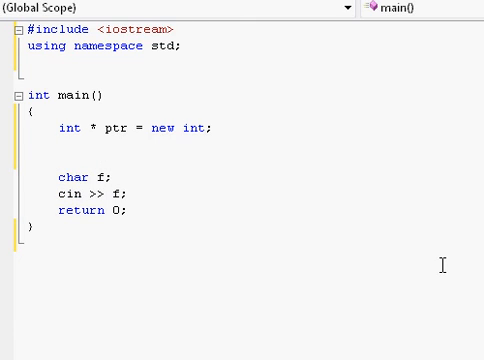
- Add the dereference assignment *ptr = 9; below the pointer declaration
{"action": "type", "text": "*p"}
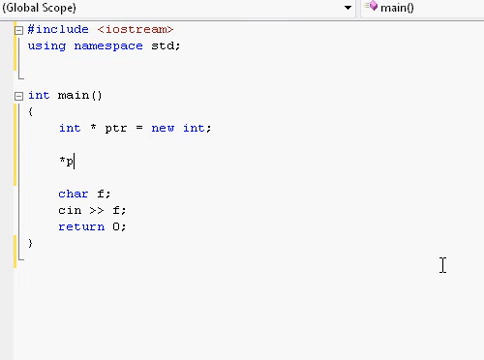
{"action": "type", "text": "tr = 9;"}
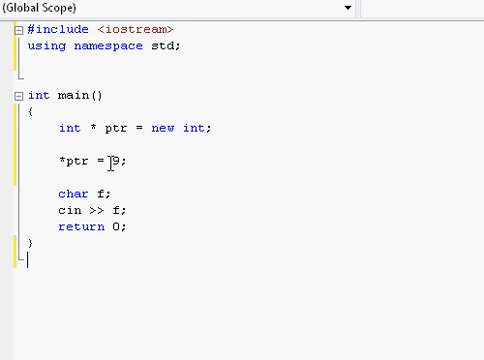
{"action": "double_click", "coordinate": [204, 128]}
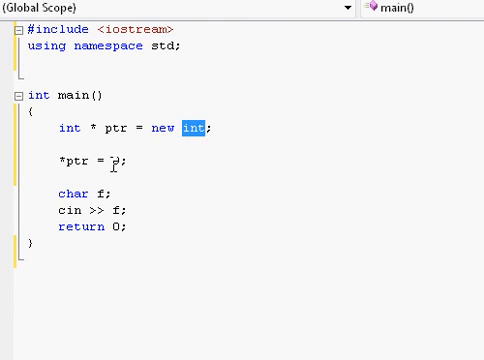
- Add stack variable int x = 9; at the top of main for comparison
{"action": "type", "text": "int x = 9;"}
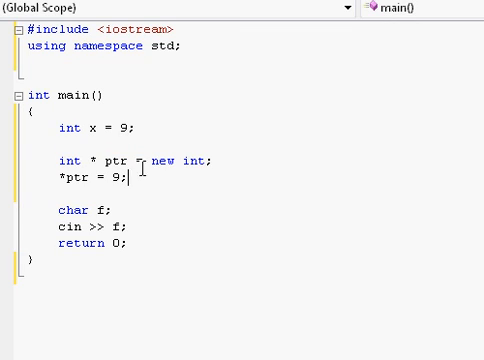
{"action": "double_click", "coordinate": [194, 160]}
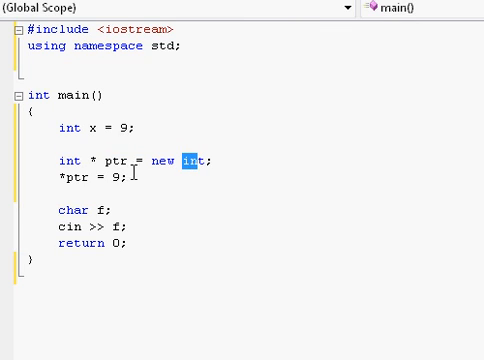